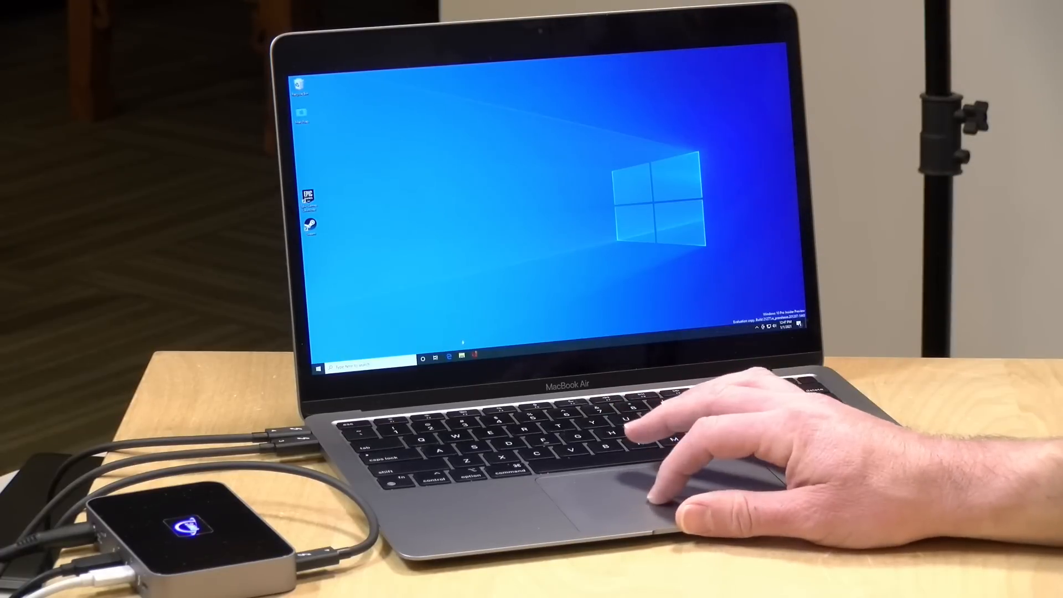
click(462, 355)
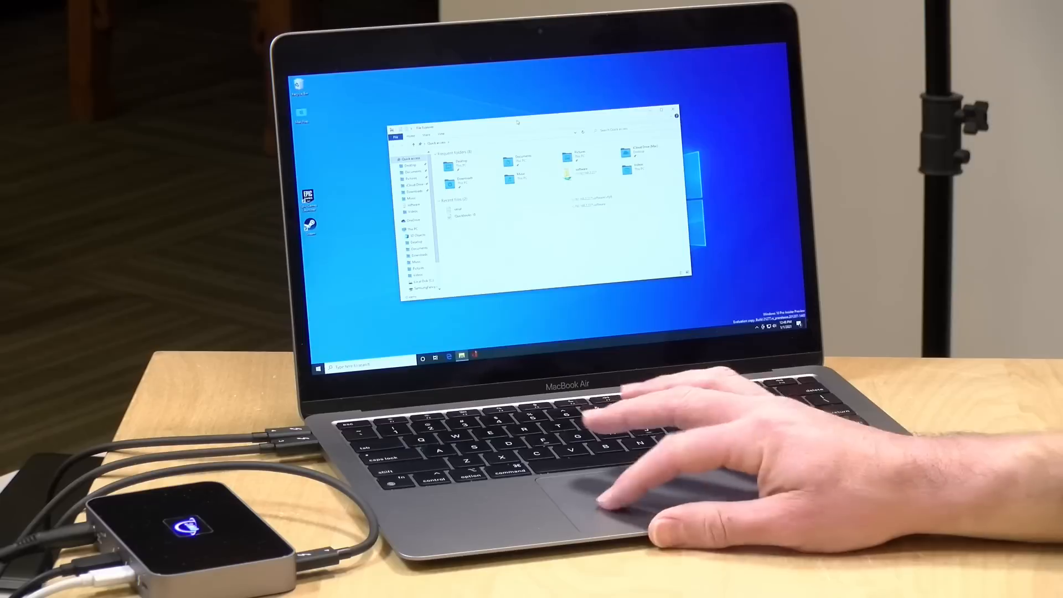
click(671, 110)
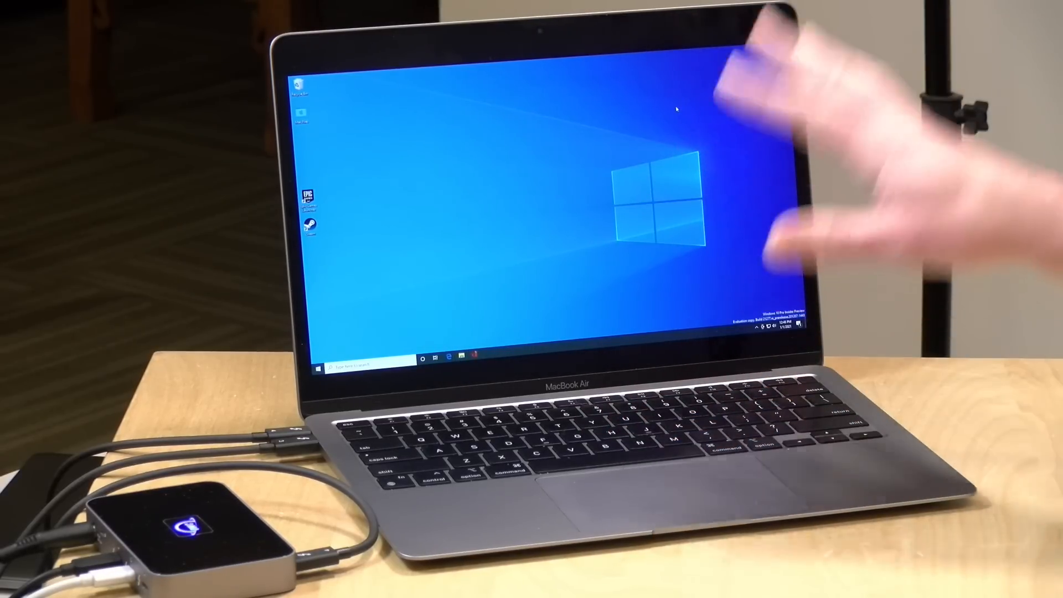